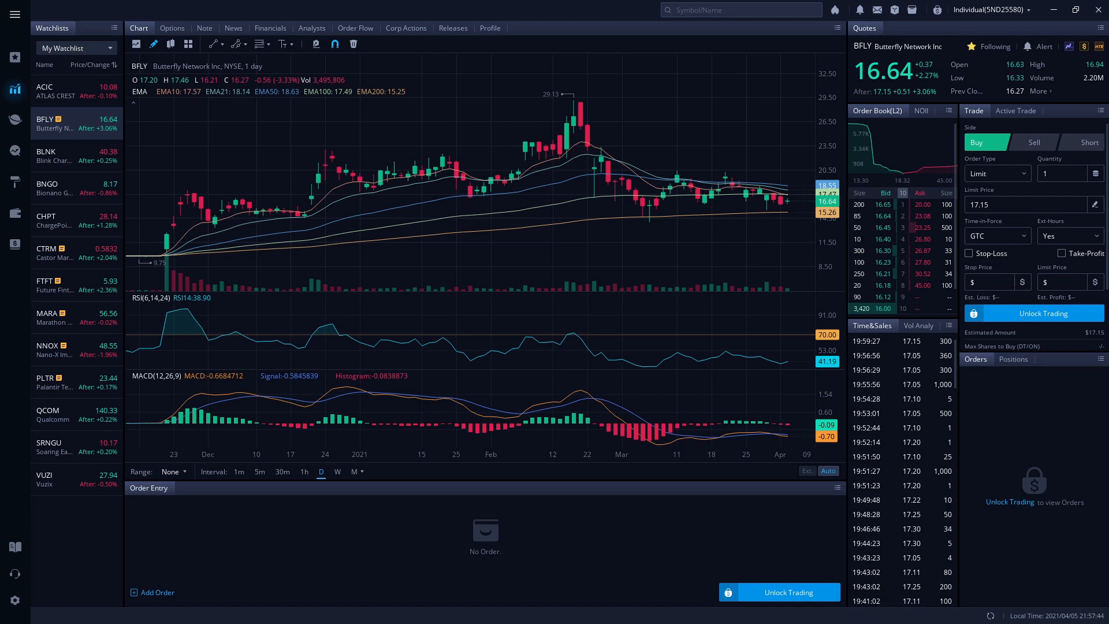
# Show Blink Charging (BLNK) daily candlestick chart with EMA, RSI and MACD
pyautogui.click(53, 156)
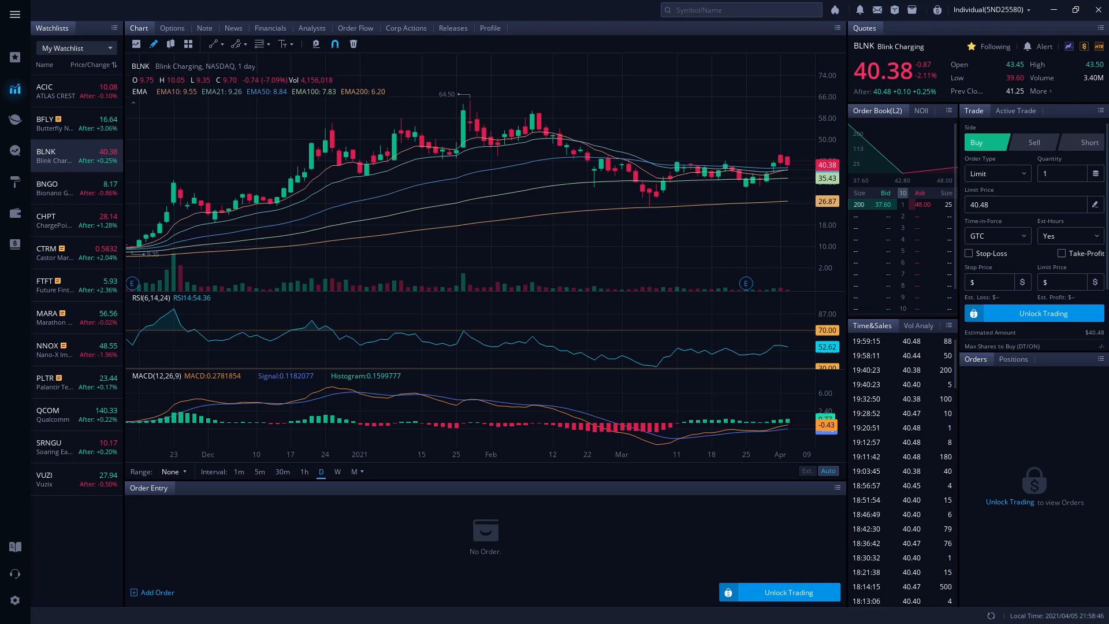
# Show Bionano Genomics (BNGO) daily chart with EMA, RSI and MACD
pyautogui.click(64, 188)
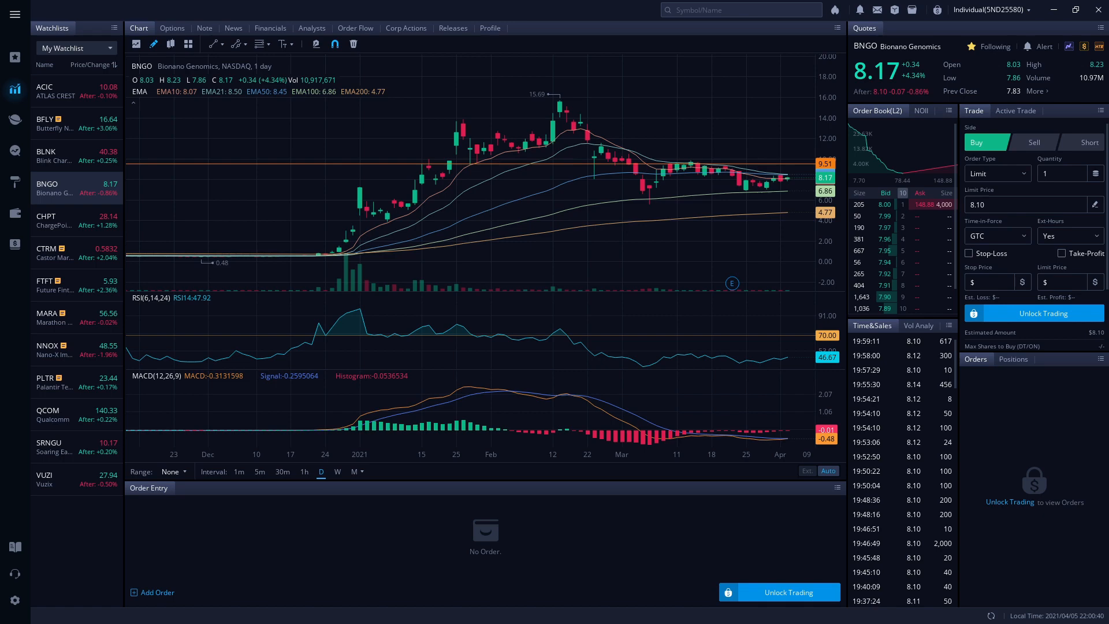
# Show ChargePoint Holdings (CHPT) daily chart with EMA, RSI and MACD
pyautogui.click(53, 219)
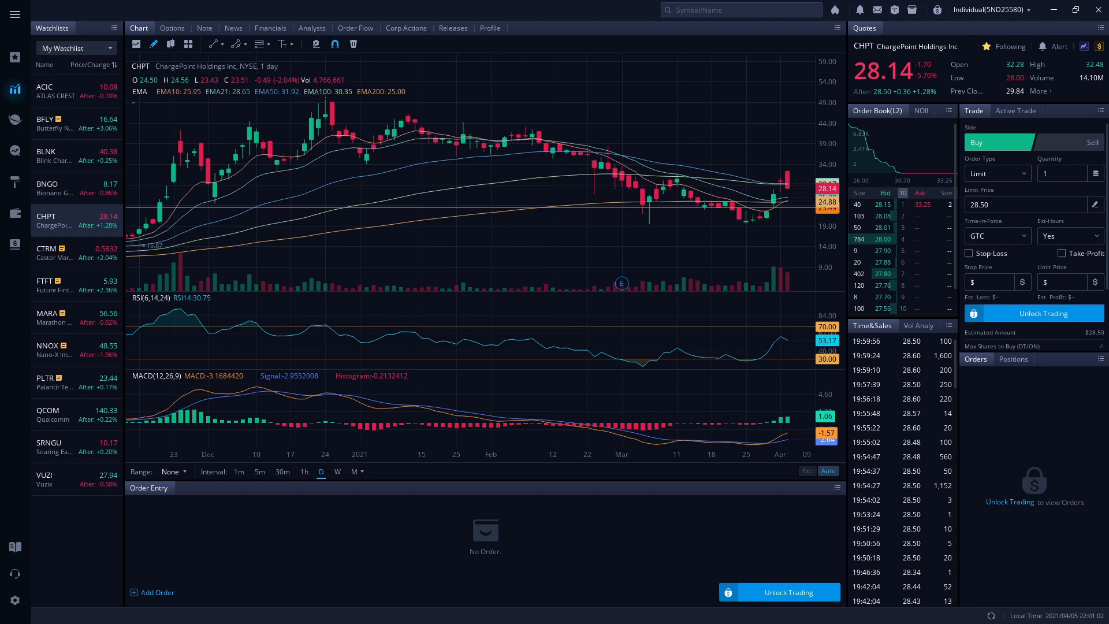
# Show Castor Maritime (CTRM) daily chart with EMA, RSI and MACD
pyautogui.click(54, 253)
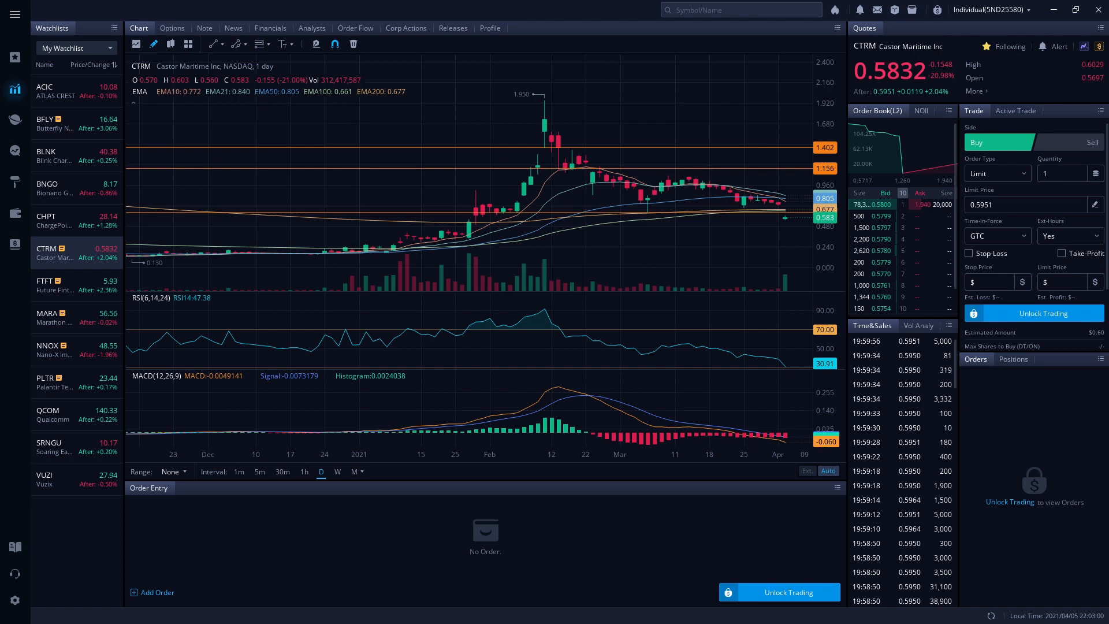
# Show Future Fintech Group (FTFT) daily chart with EMA, RSI and MACD
pyautogui.click(54, 285)
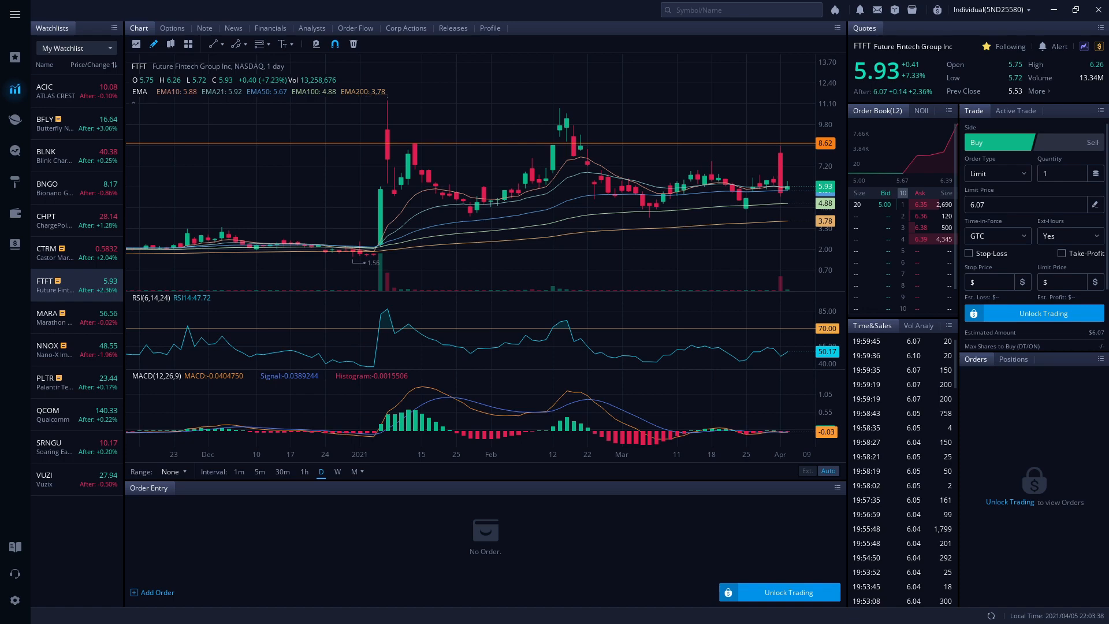
# Show Marathon Digital (MARA) daily chart, then Nano-X Imaging (NNOX) with EMA, RSI and MACD
pyautogui.click(50, 317)
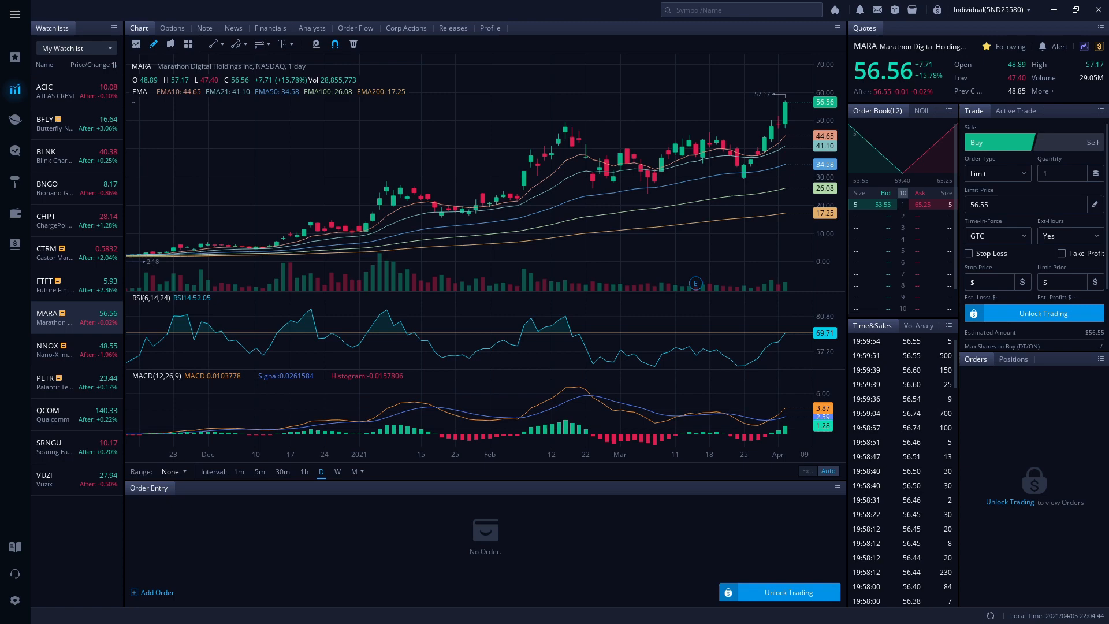
pyautogui.click(53, 349)
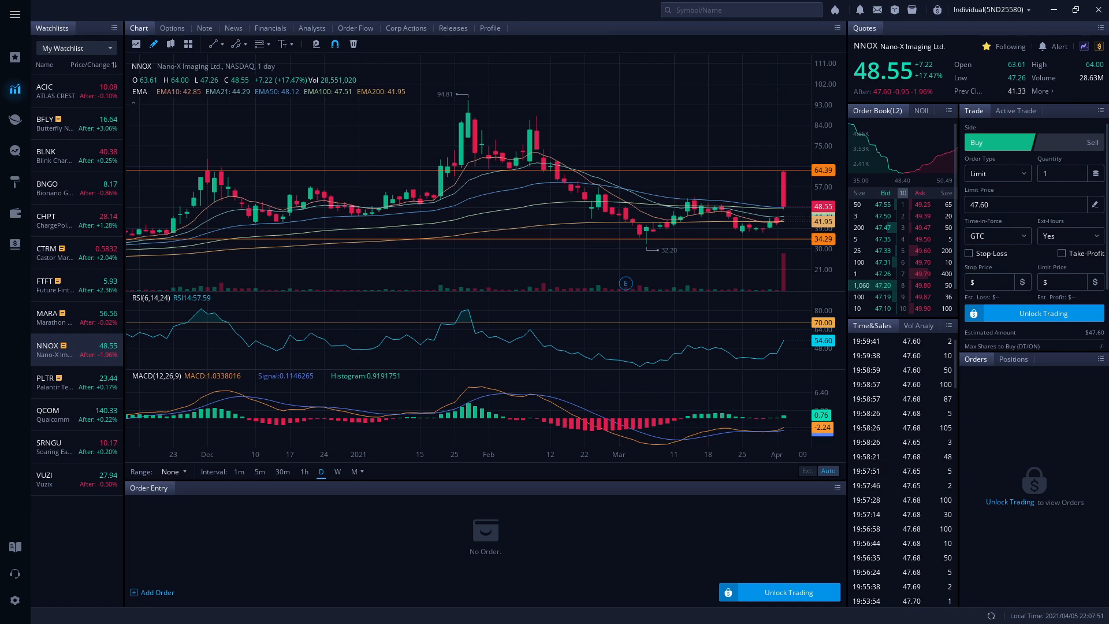
# Show Palantir Technologies (PLTR) daily chart with EMA, RSI and MACD
pyautogui.click(53, 382)
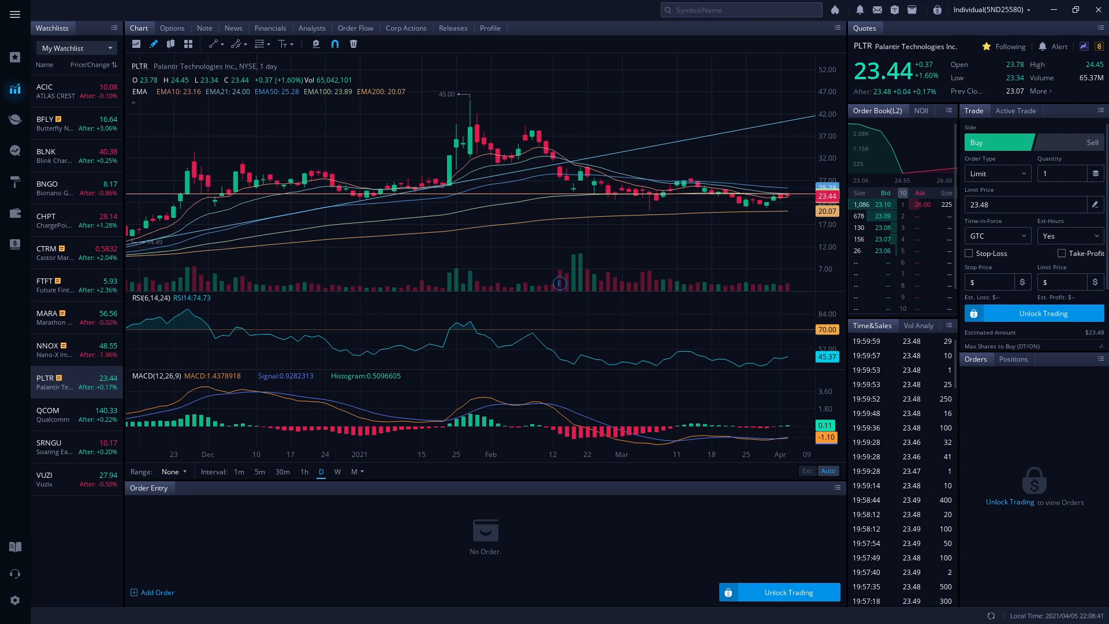
# Show Qualcomm (QCOM) daily chart with EMA, RSI and MACD
pyautogui.click(53, 415)
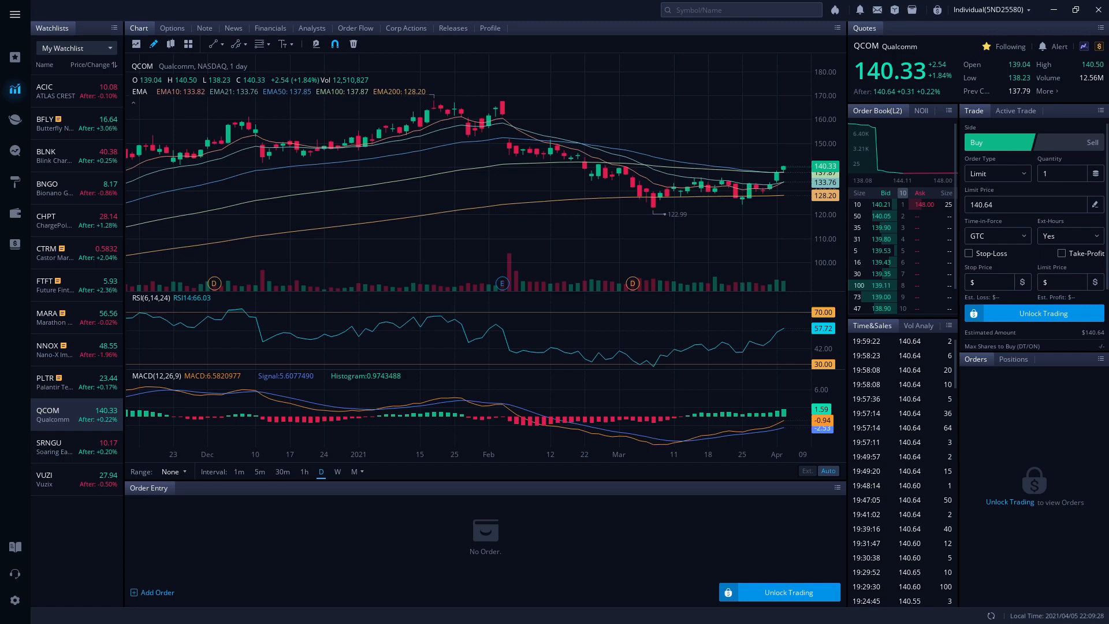
# Show Soaring Eagle Acquisition (SRNGU) daily chart with EMA, RSI and MACD
pyautogui.click(53, 446)
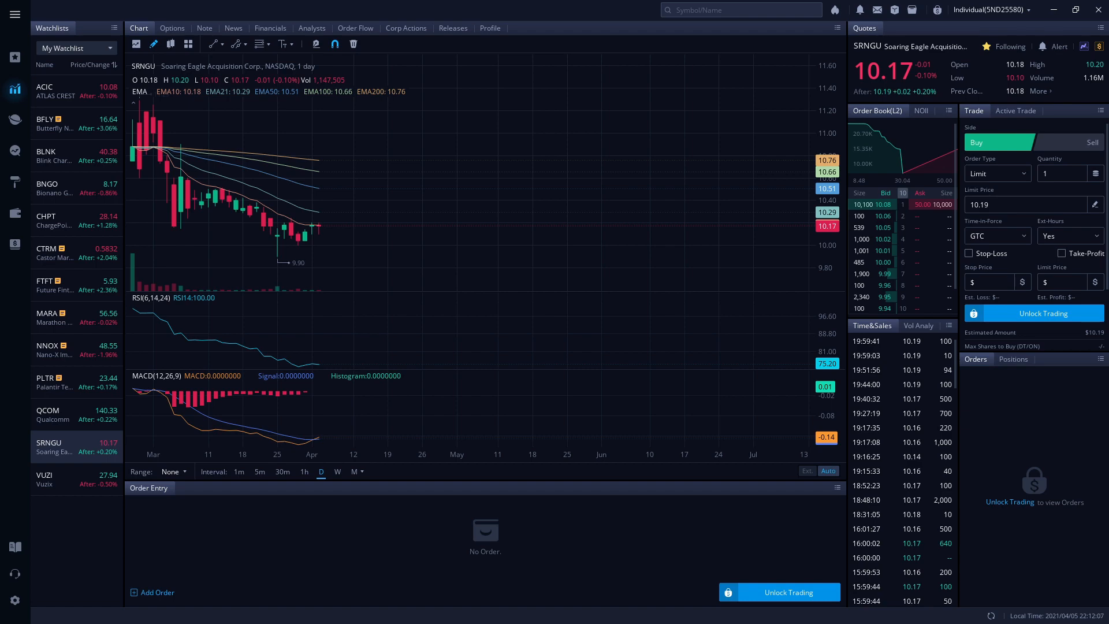
# Show Vuzix (VUZI) daily chart with EMA, RSI and MACD, last in the watchlist
pyautogui.click(53, 479)
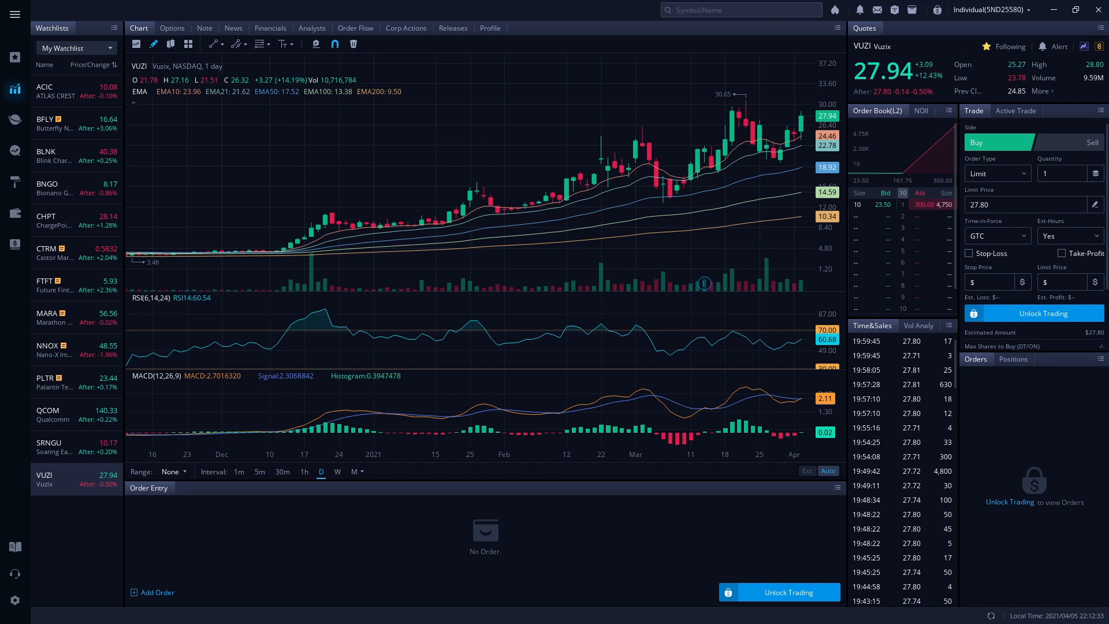